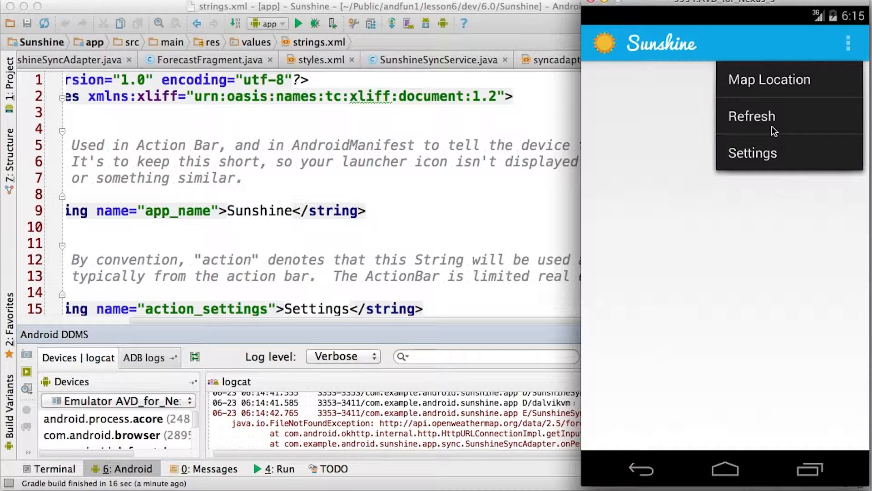
Step: Refresh the Sunshine forecast in the emulator, then return to the Android Studio project
left_click(751, 116)
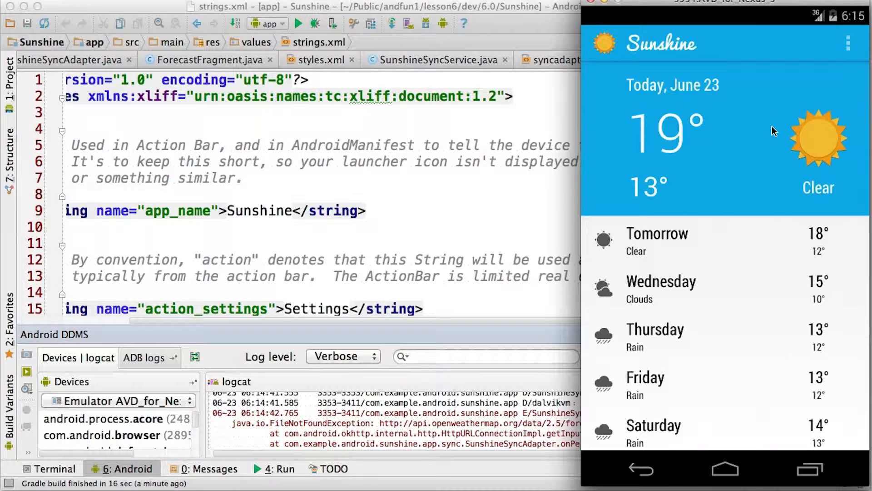
mouse_move(725, 302)
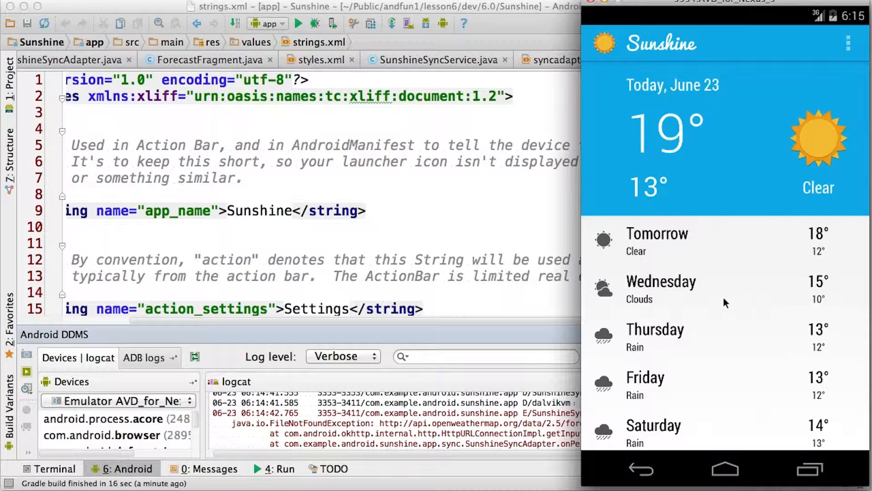
mouse_move(721, 263)
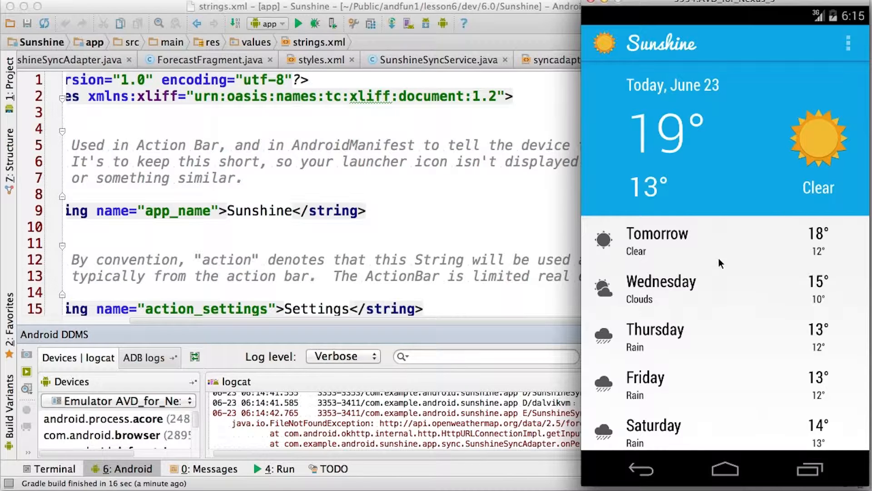
left_click(848, 44)
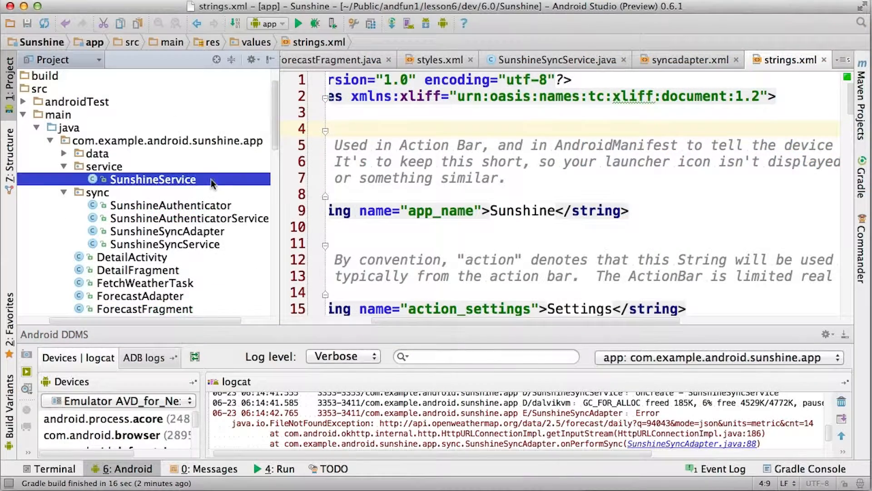
Step: Safe-delete the old FetchWeatherTask class from the project
left_click(167, 231)
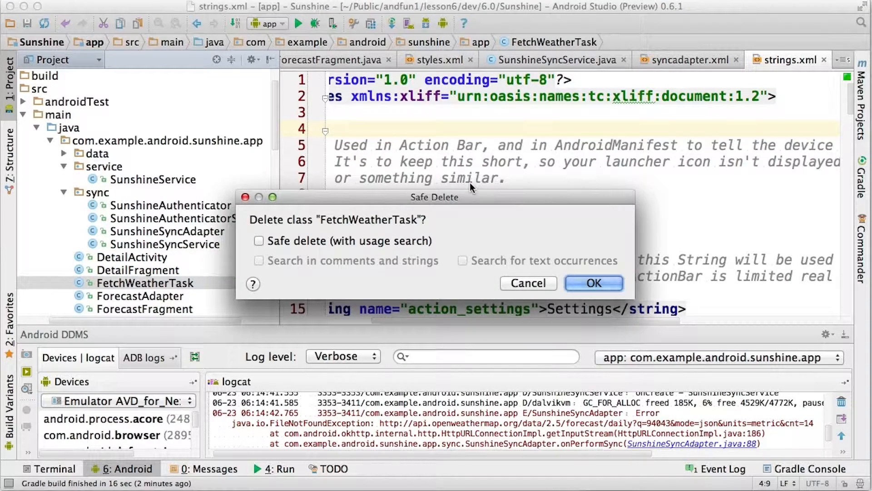
left_click(592, 283)
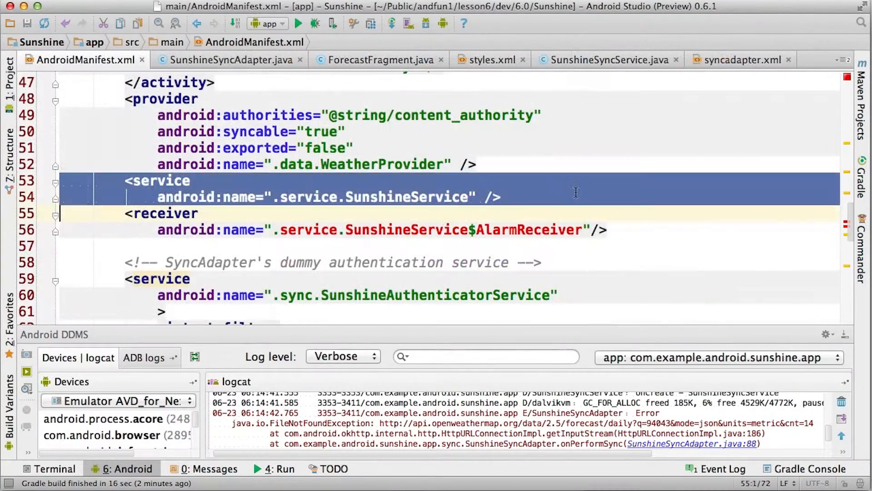
Step: Delete the selected SunshineService declaration lines from AndroidManifest.xml
key("Delete")
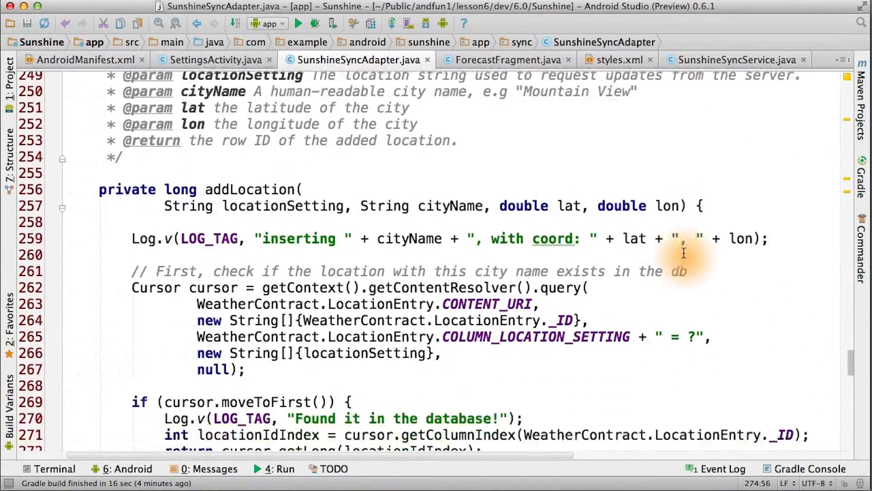
Step: Add configurePeriodicSync below syncImmediately with three-hour SYNC_INTERVAL and SYNC_FLEXTIME constants
scroll("down", 3)
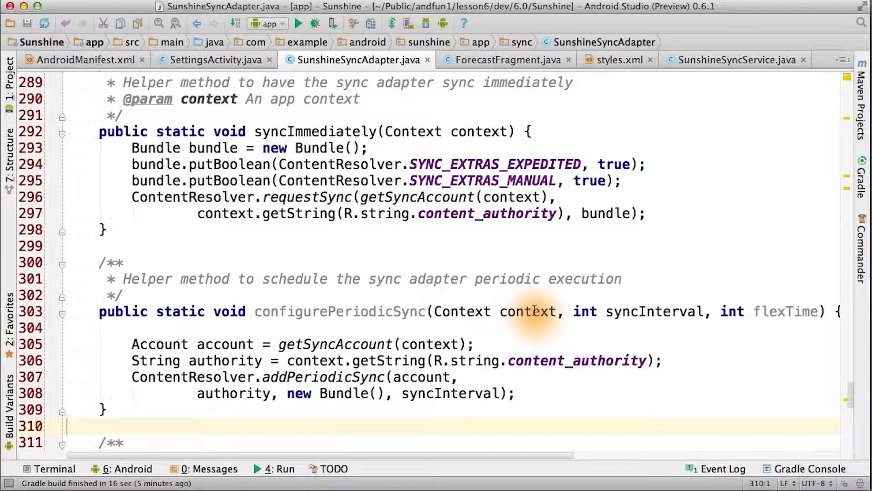
left_click(67, 425)
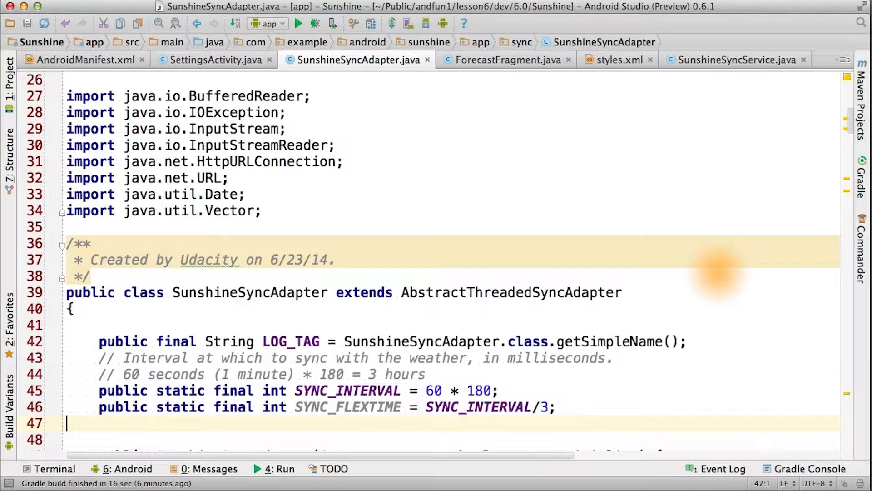
mouse_move(531, 370)
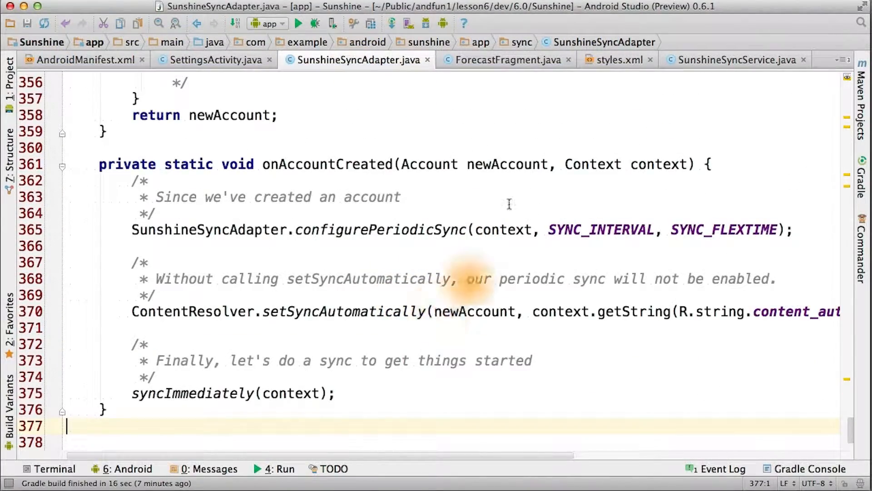
Step: Place the cursor in the onAccountCreated comment to continue editing it
left_click(353, 224)
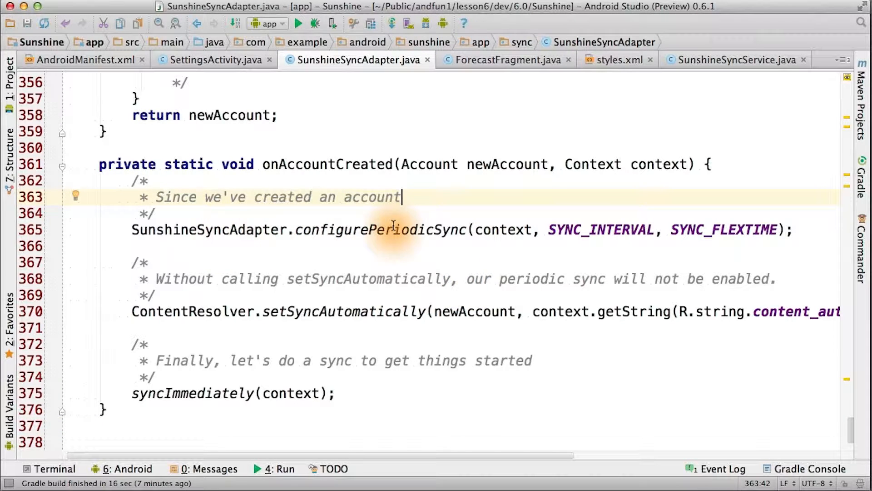
mouse_move(638, 263)
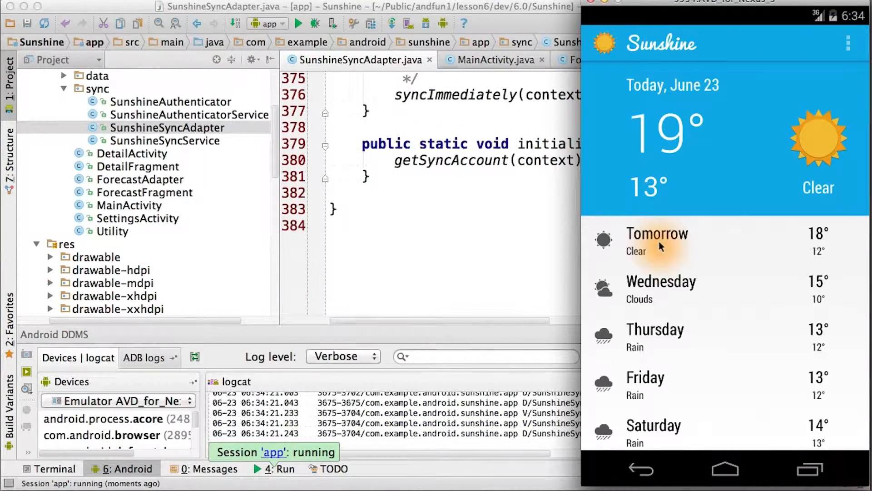
mouse_move(687, 217)
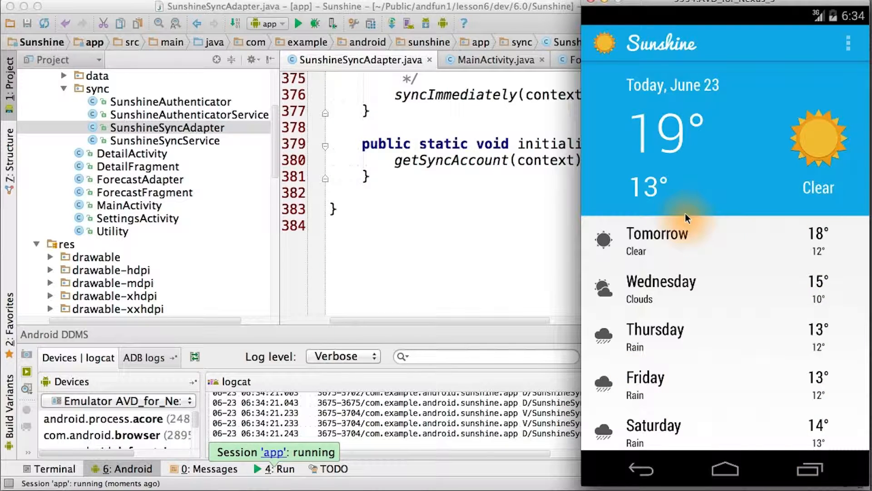